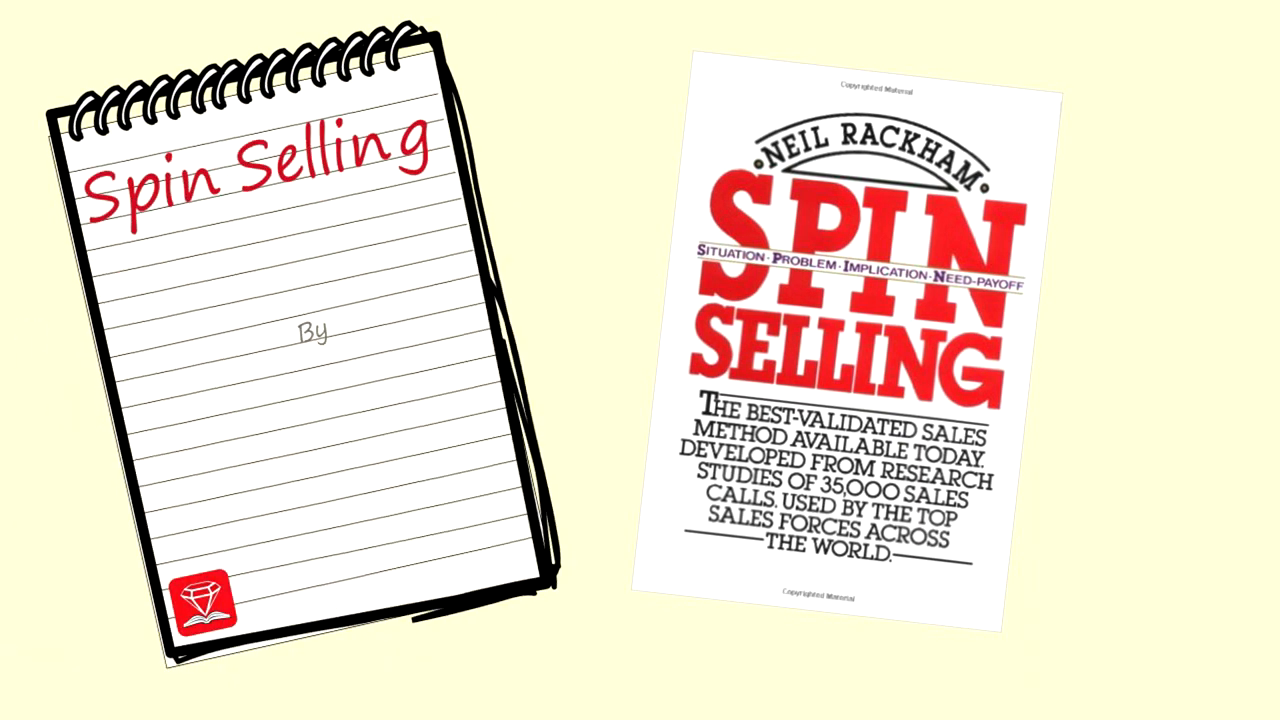
pyautogui.write('Neil Rackham')
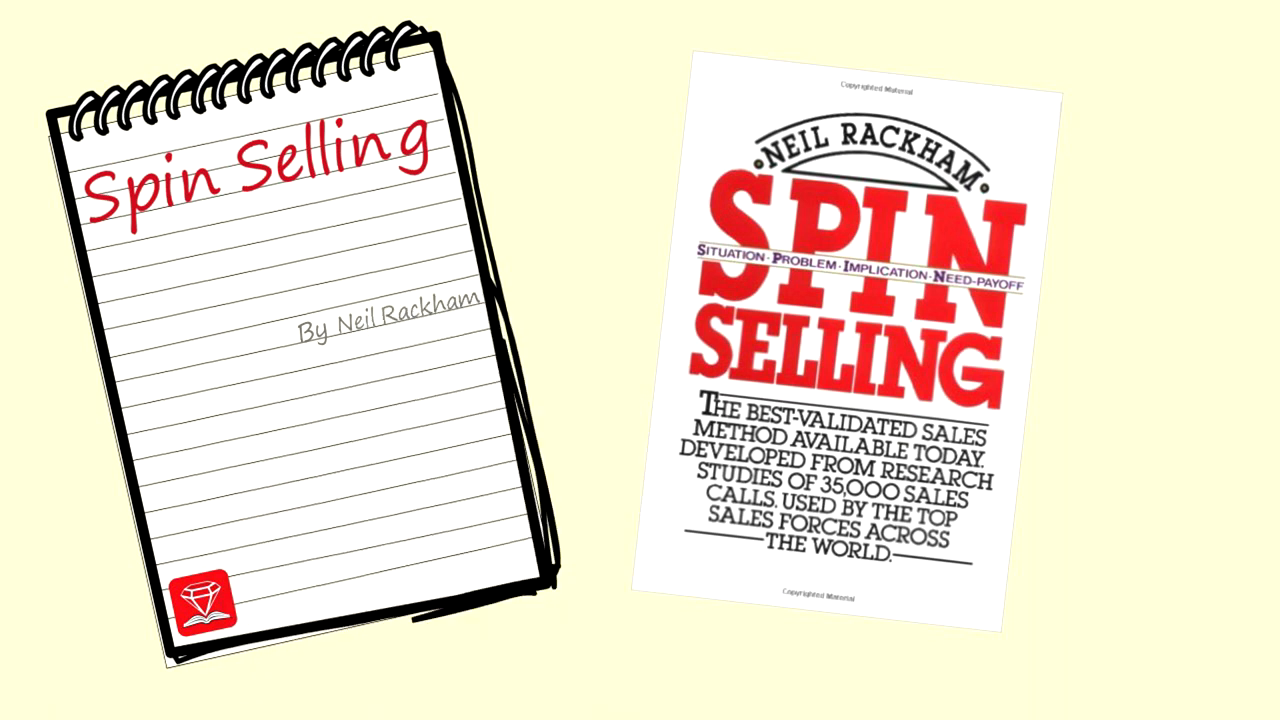